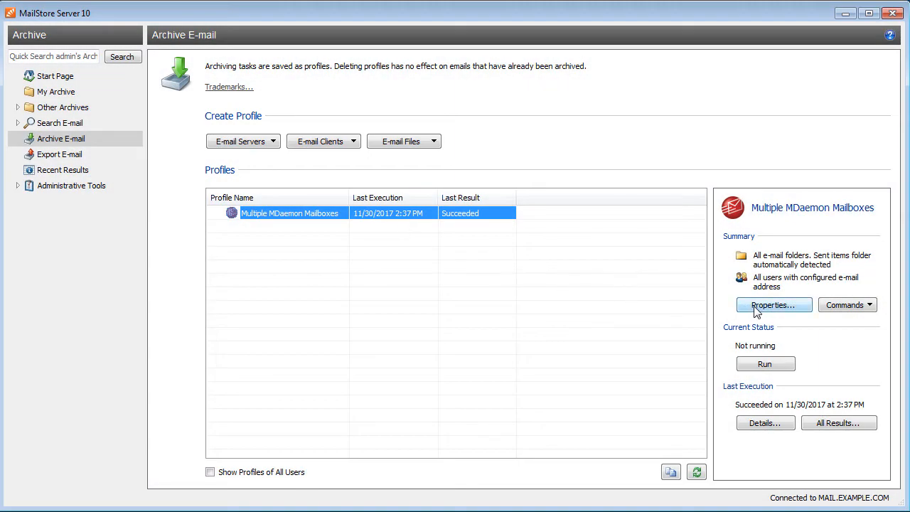
- Open the Multiple MDaemon Mailboxes profile's deletion settings and pick the delay time unit
left_click(773, 304)
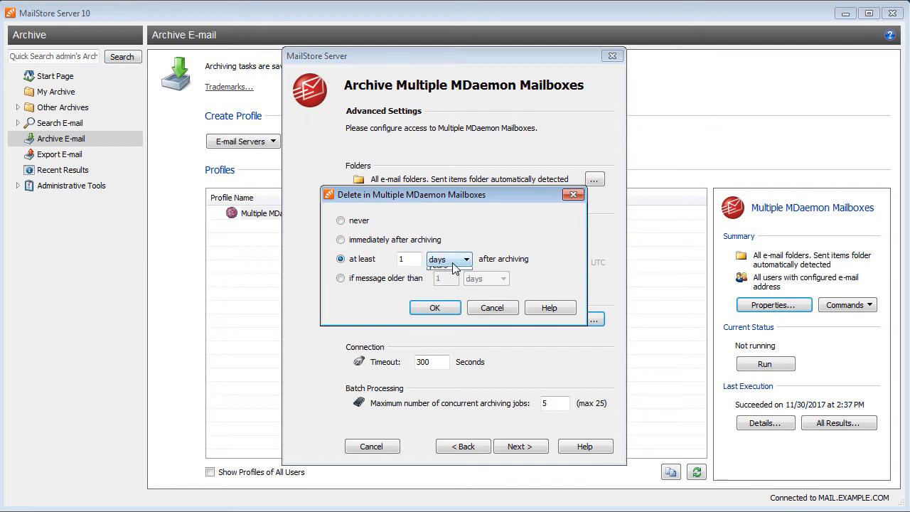
left_click(448, 259)
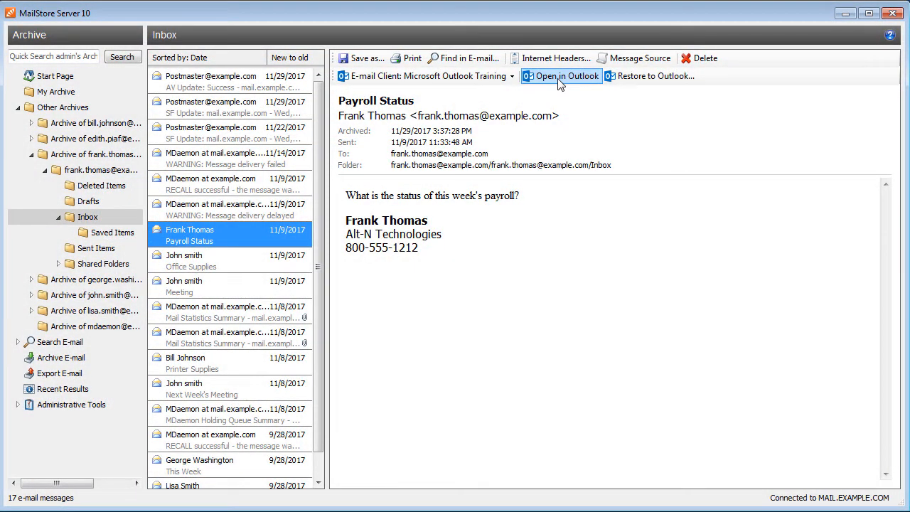
- Open the archived Payroll Status message in an Outlook message window
left_click(562, 76)
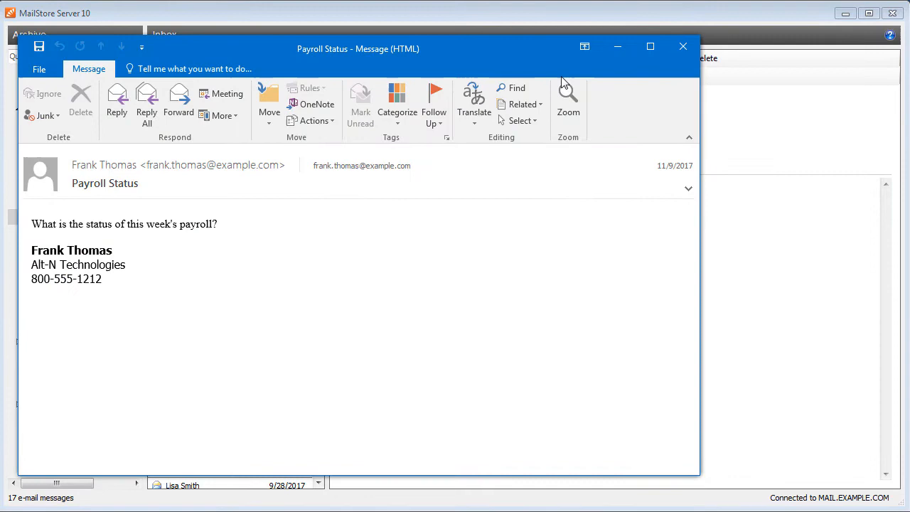
left_click(682, 46)
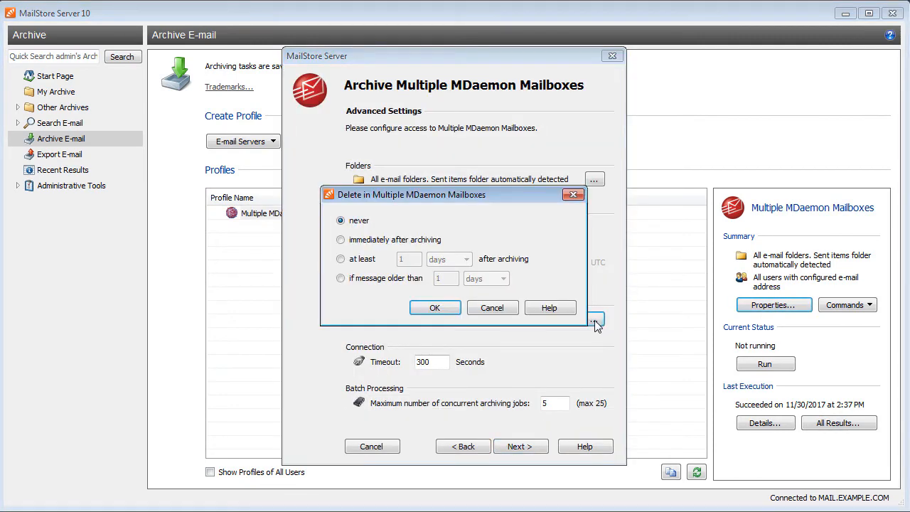
- Set deletion to 'at least' 1 day after archiving, choosing days as the unit
left_click(341, 258)
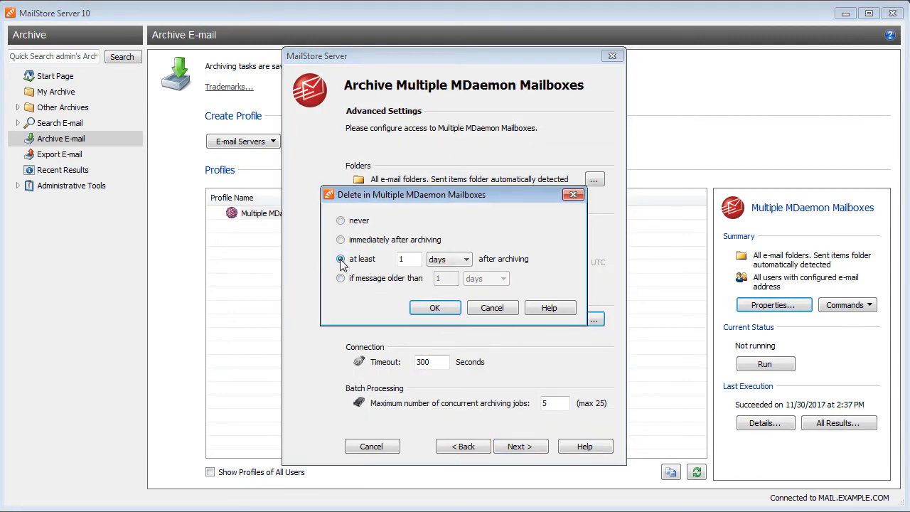
left_click(466, 258)
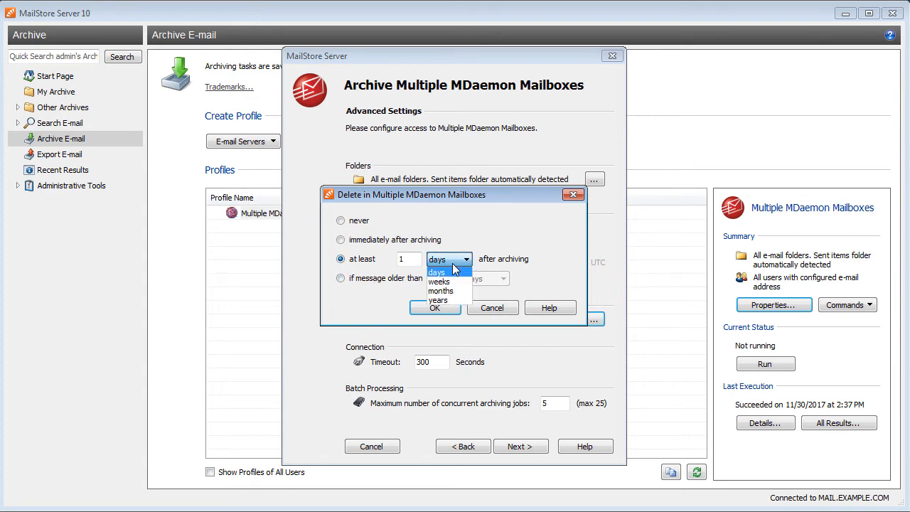
left_click(438, 281)
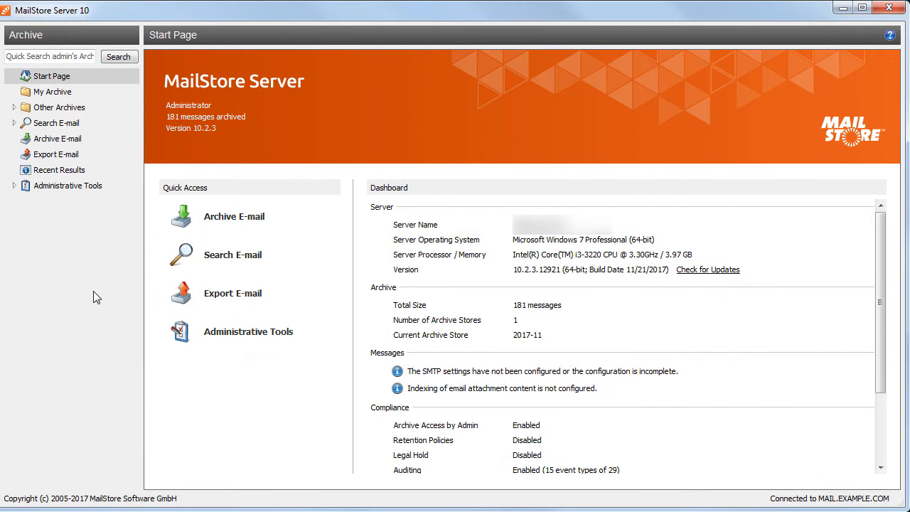
- On Archive E-mail, select the MDaemon profile and expand the E-mail Servers dropdown
left_click(57, 138)
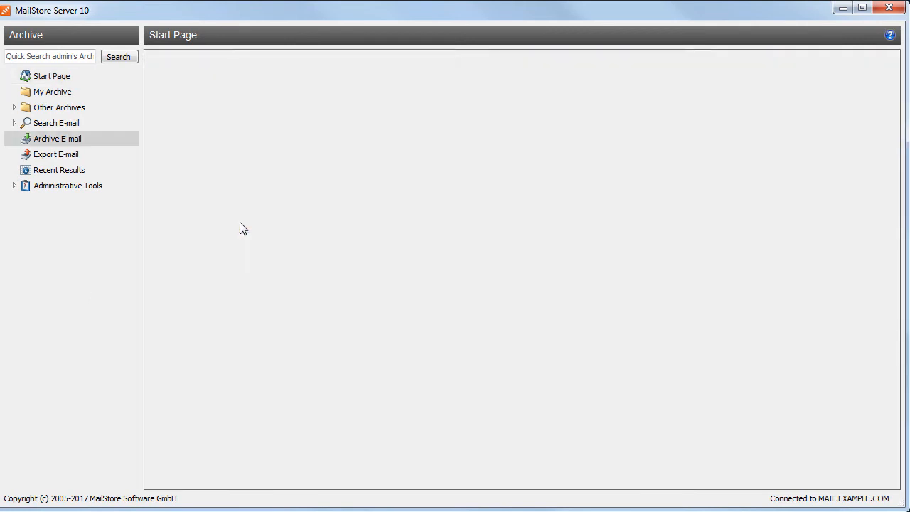
left_click(57, 139)
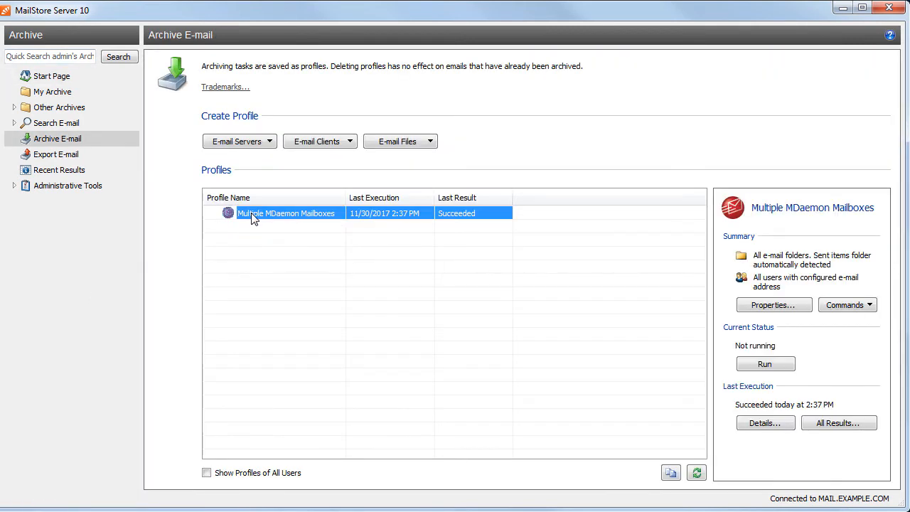
left_click(238, 141)
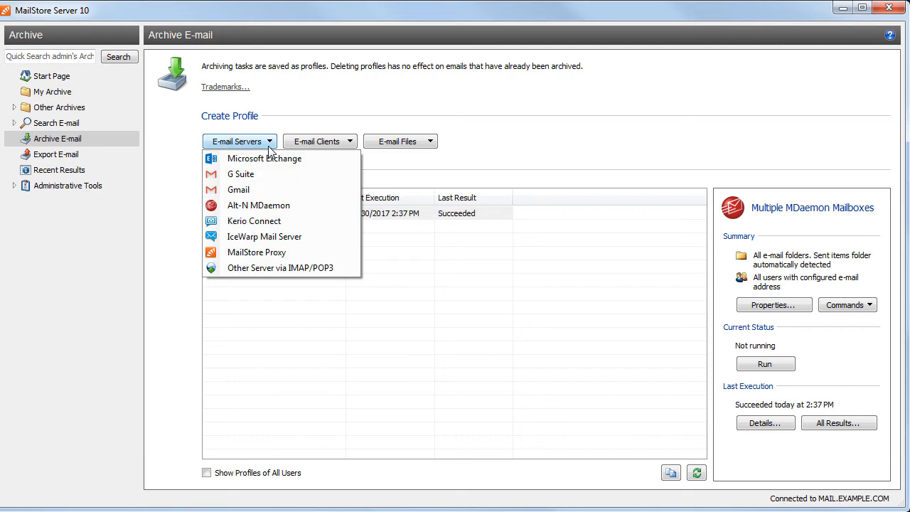
left_click(320, 141)
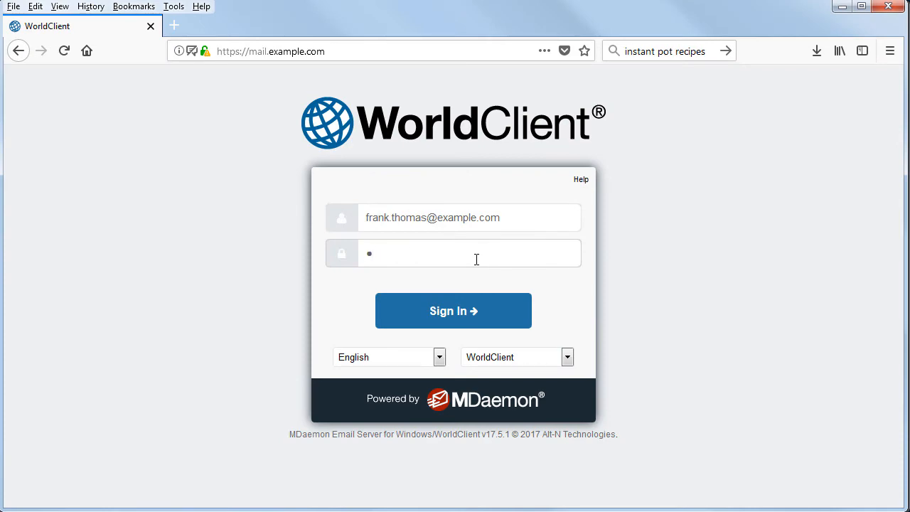
- Sign in to WorldClient with the password and open the archived Payroll Status message
type("password")
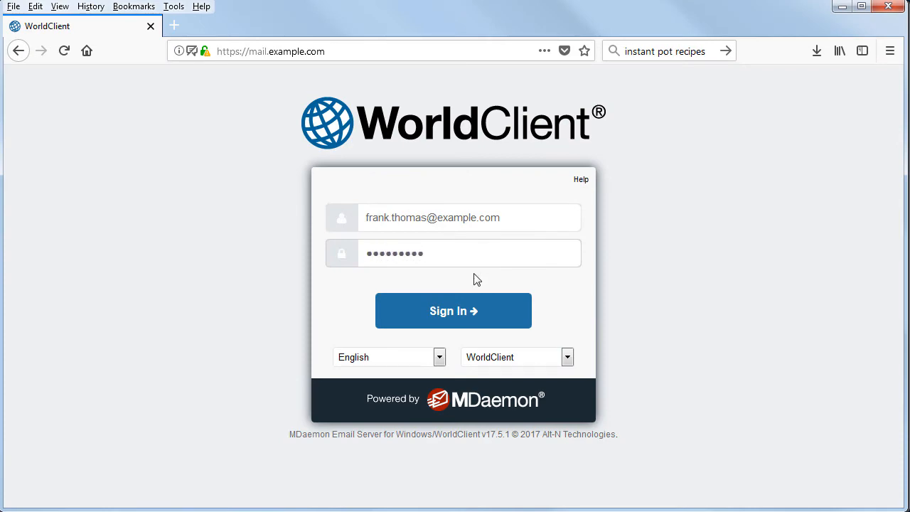
left_click(453, 311)
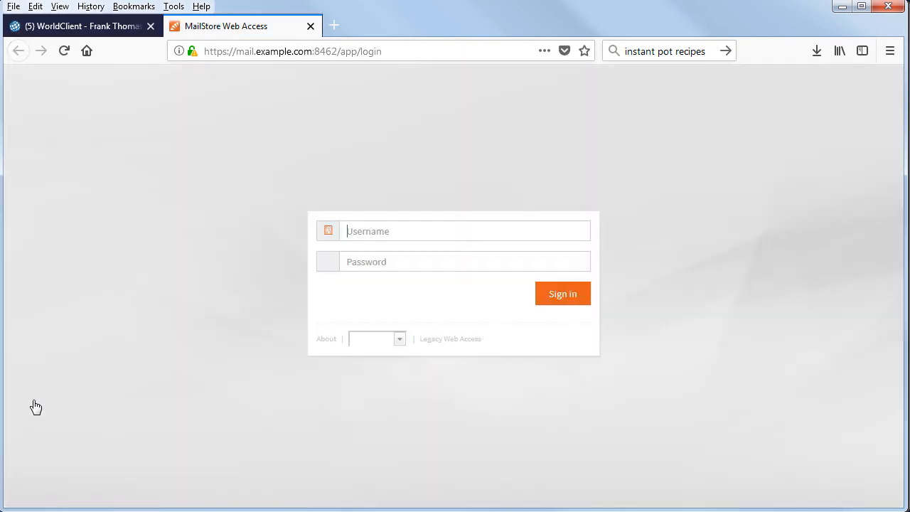
left_click(563, 293)
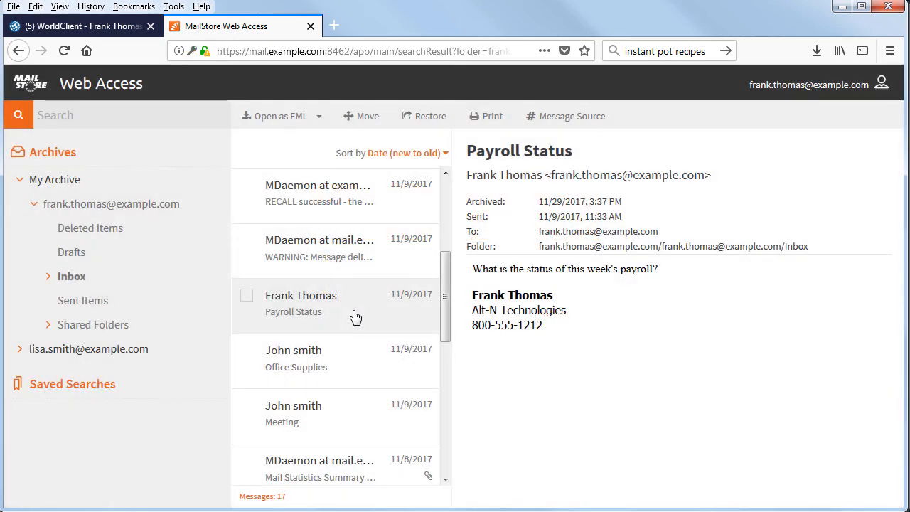